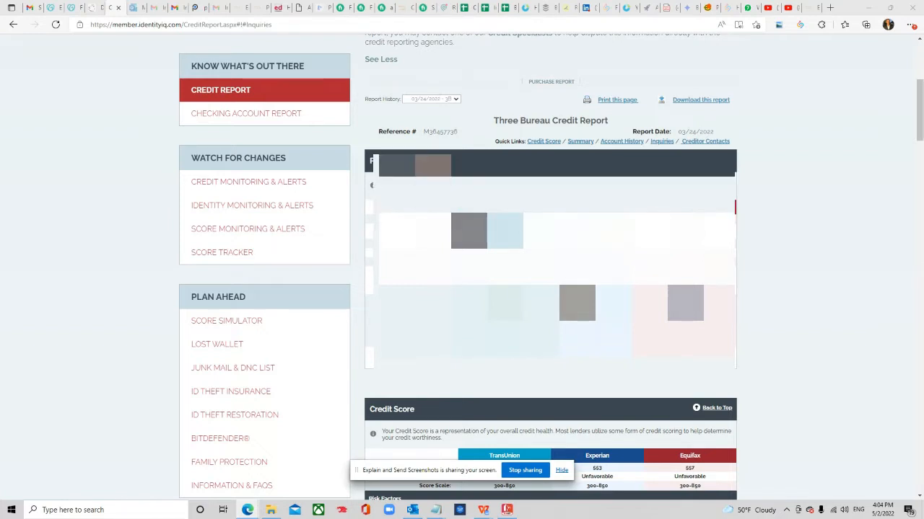
- Switch the IdentityIQ report to the 05/02/2022 report, showing scores 621, 639 and 633
scroll("down", 3)
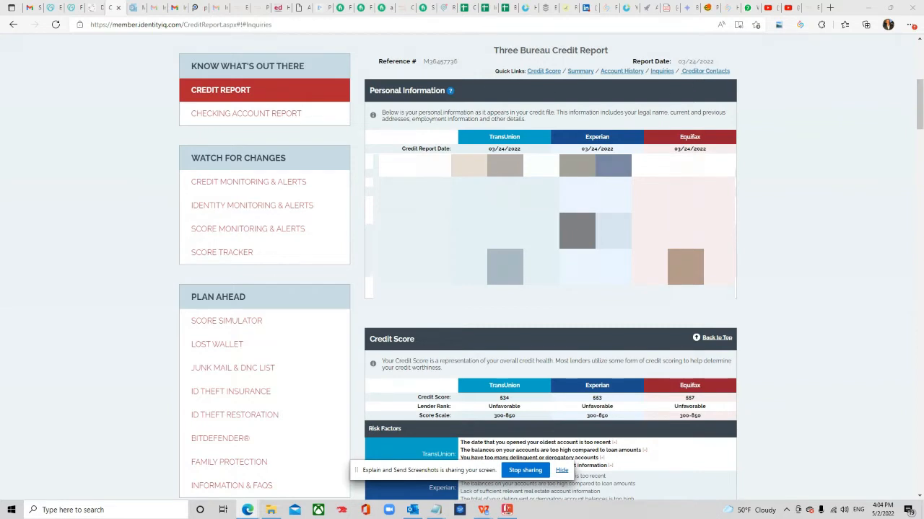
mouse_move(537, 316)
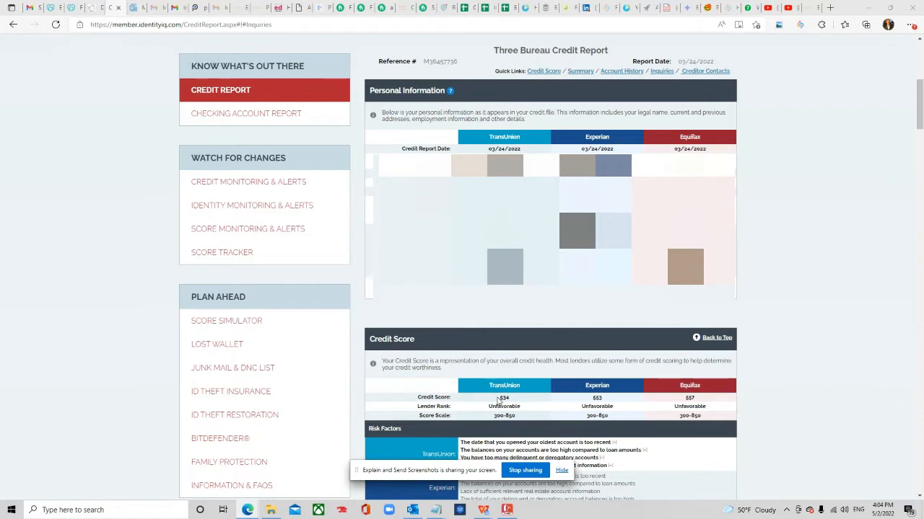
mouse_move(513, 401)
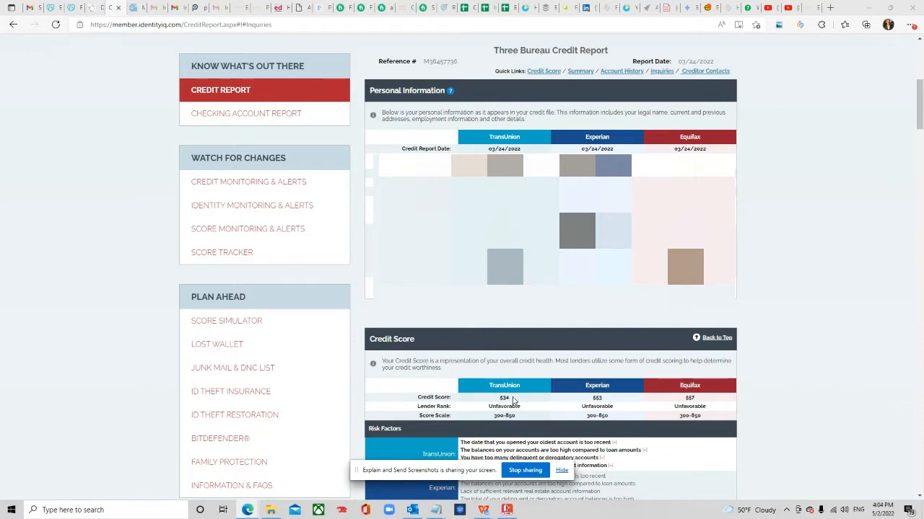
mouse_move(536, 399)
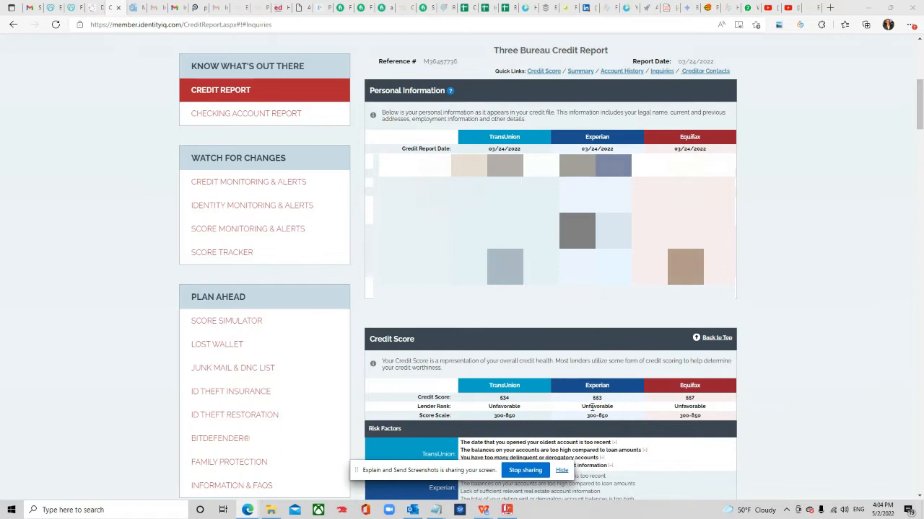
mouse_move(525, 388)
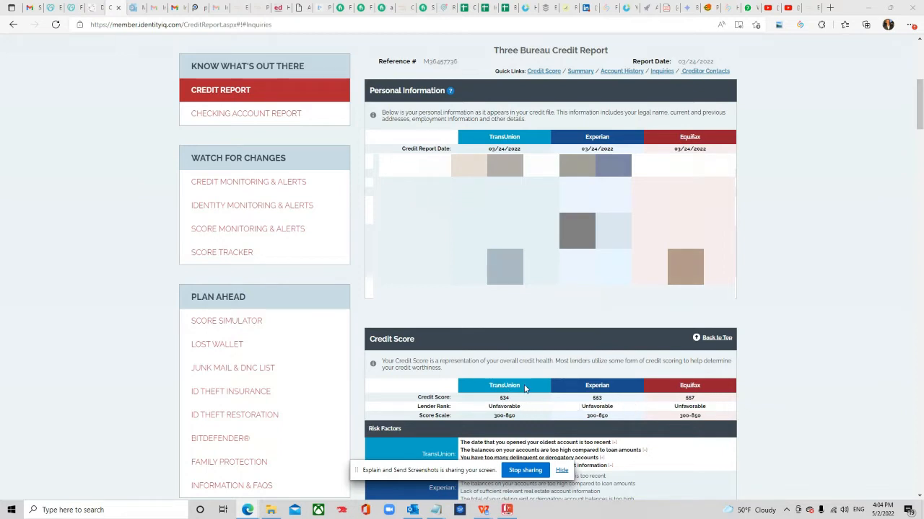
mouse_move(498, 406)
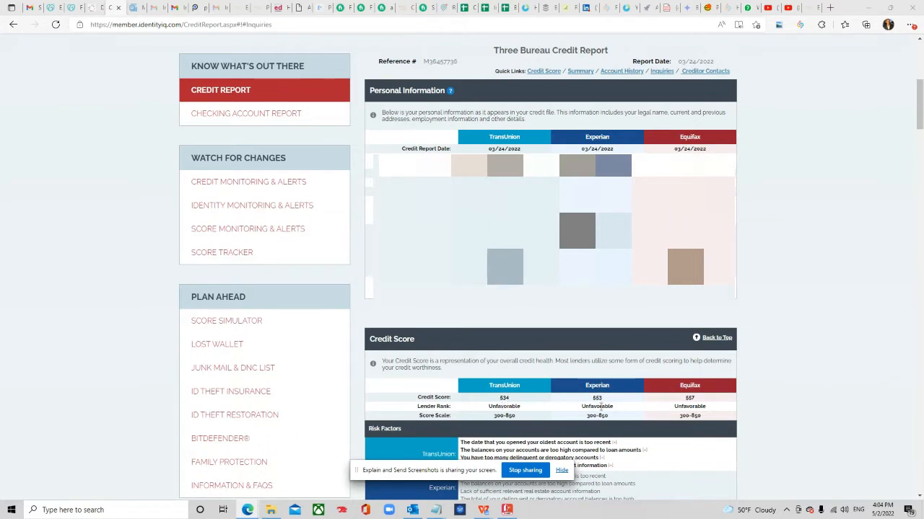
mouse_move(640, 405)
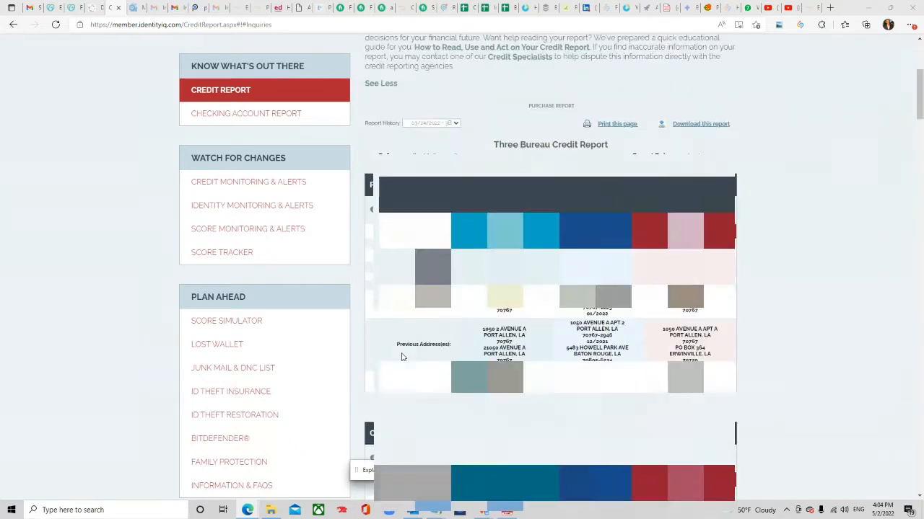
scroll("up", 3)
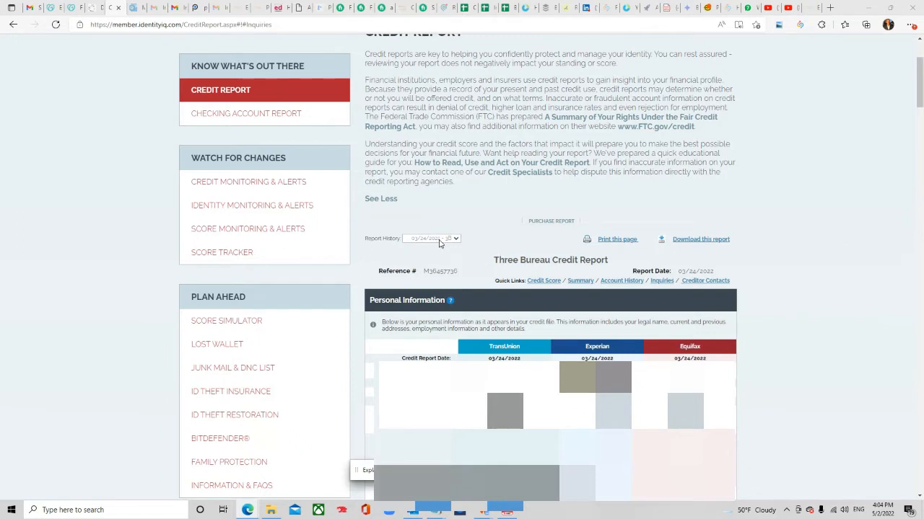
left_click(432, 238)
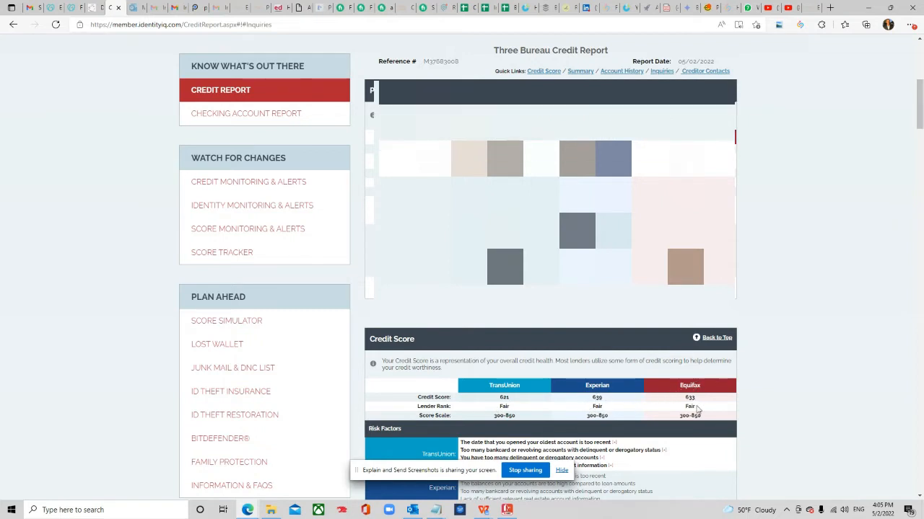
scroll("down", 3)
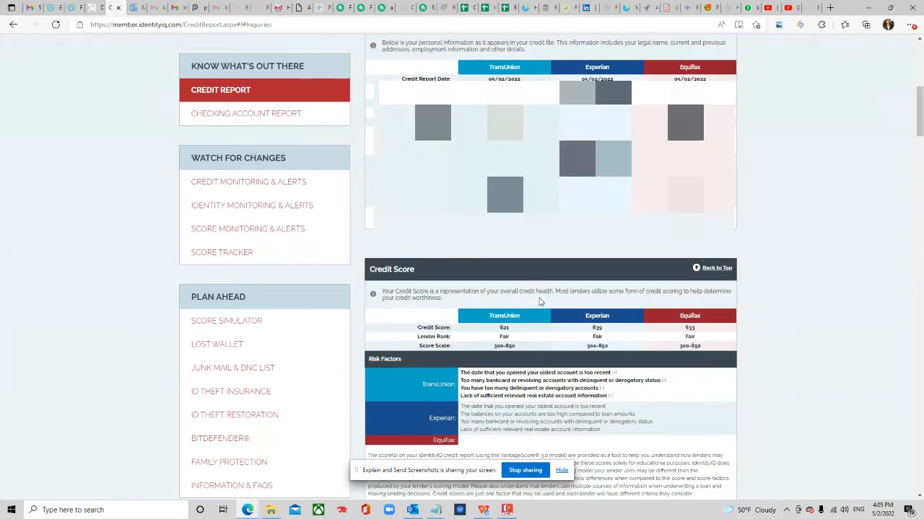
mouse_move(540, 334)
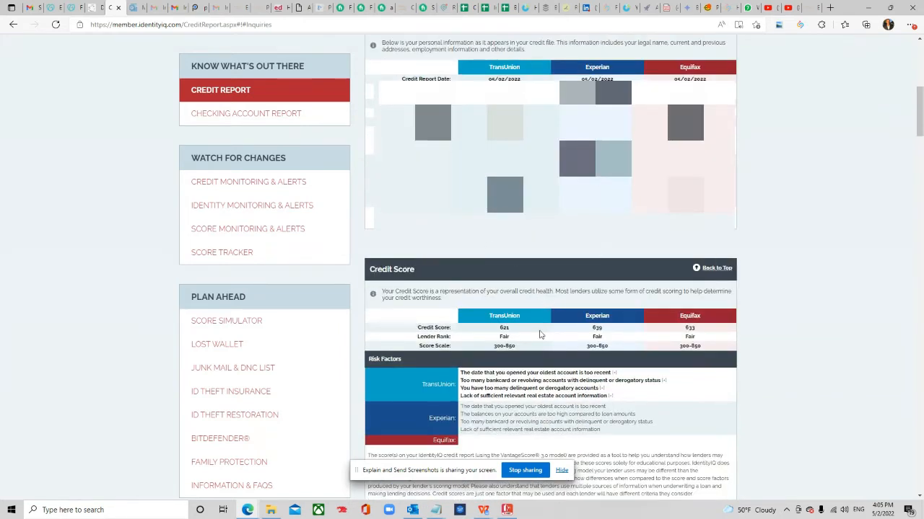
mouse_move(528, 315)
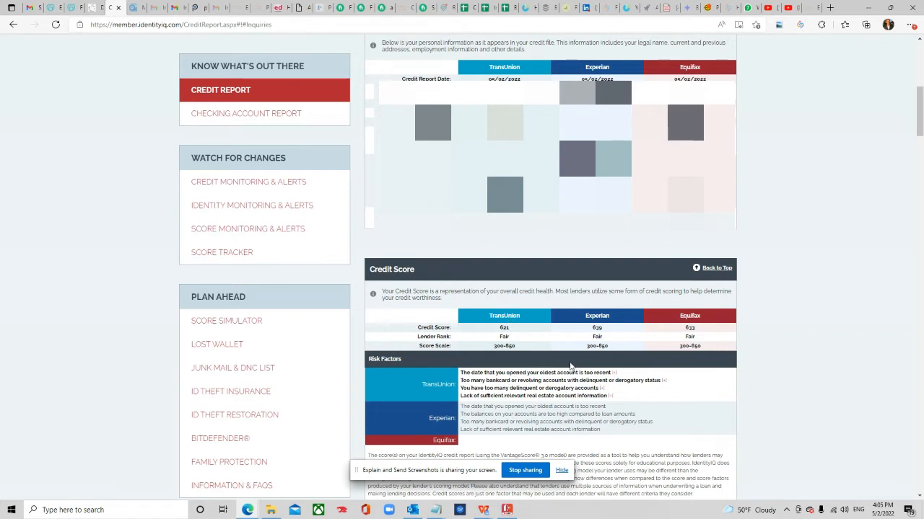
mouse_move(552, 310)
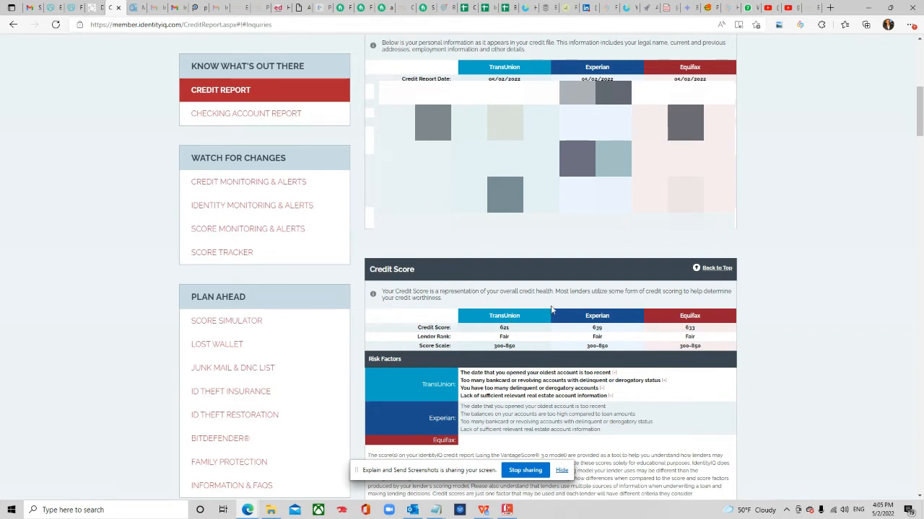
mouse_move(542, 373)
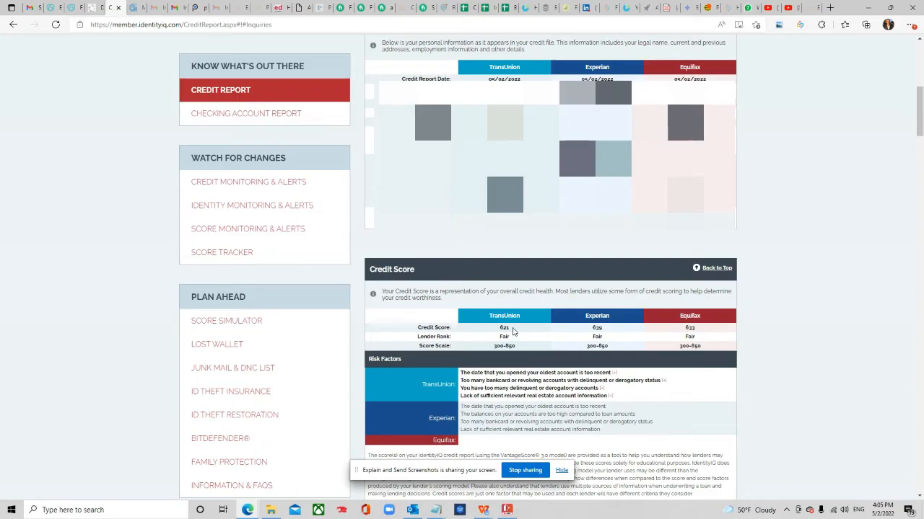
mouse_move(516, 331)
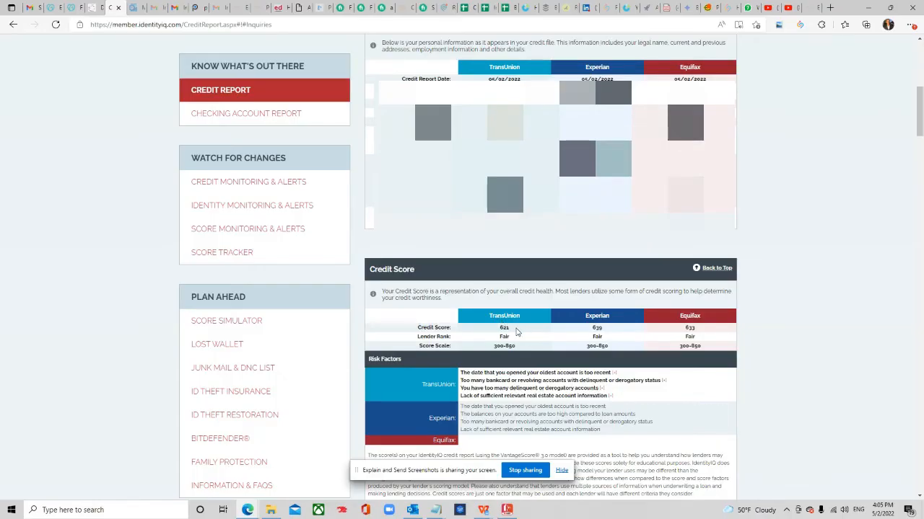
mouse_move(509, 333)
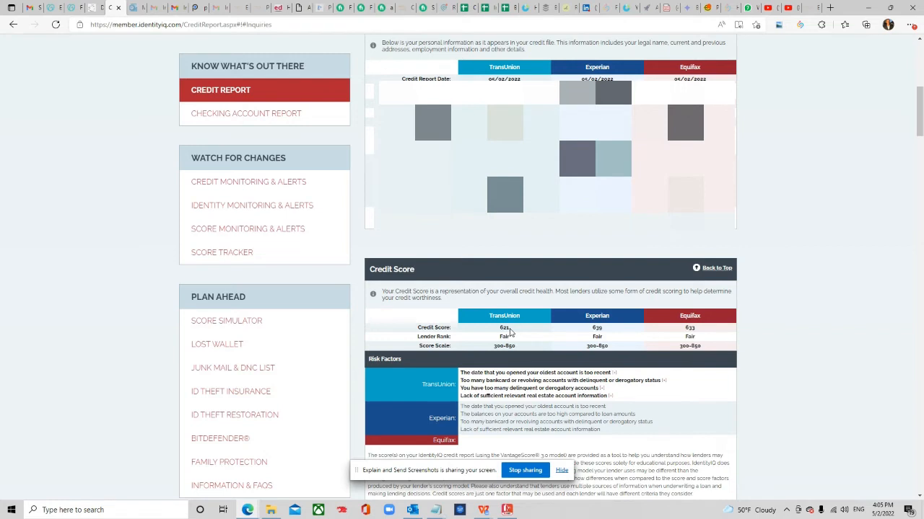
mouse_move(501, 328)
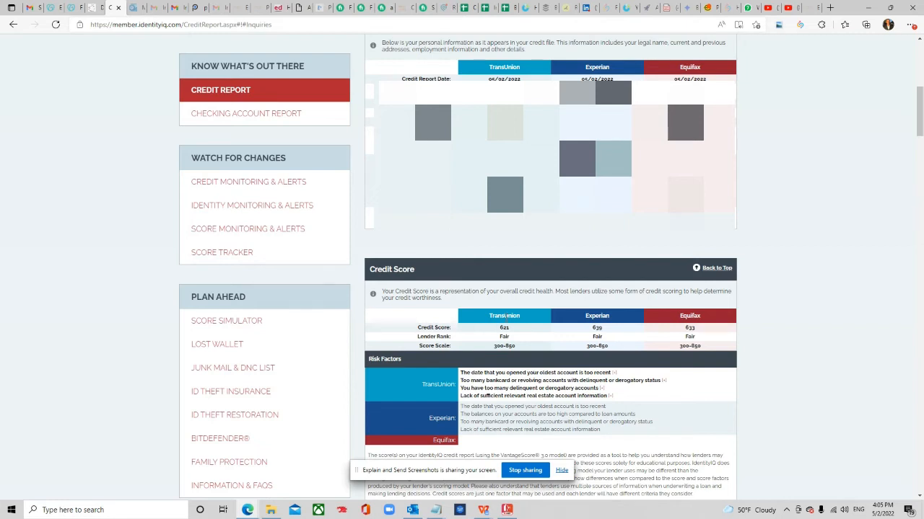
mouse_move(528, 316)
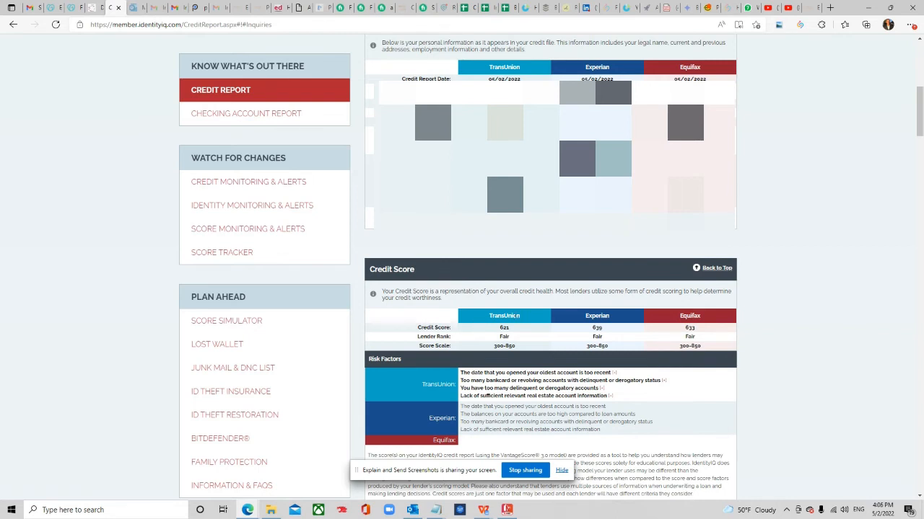
mouse_move(481, 320)
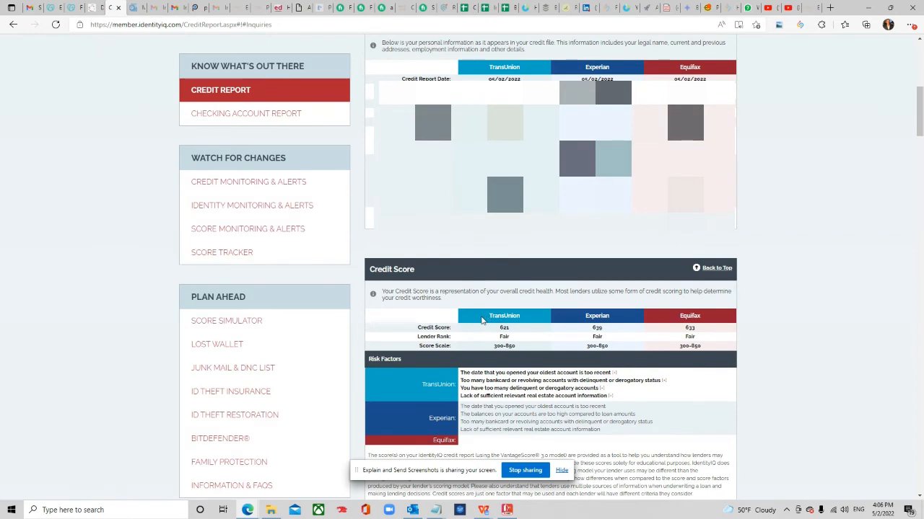